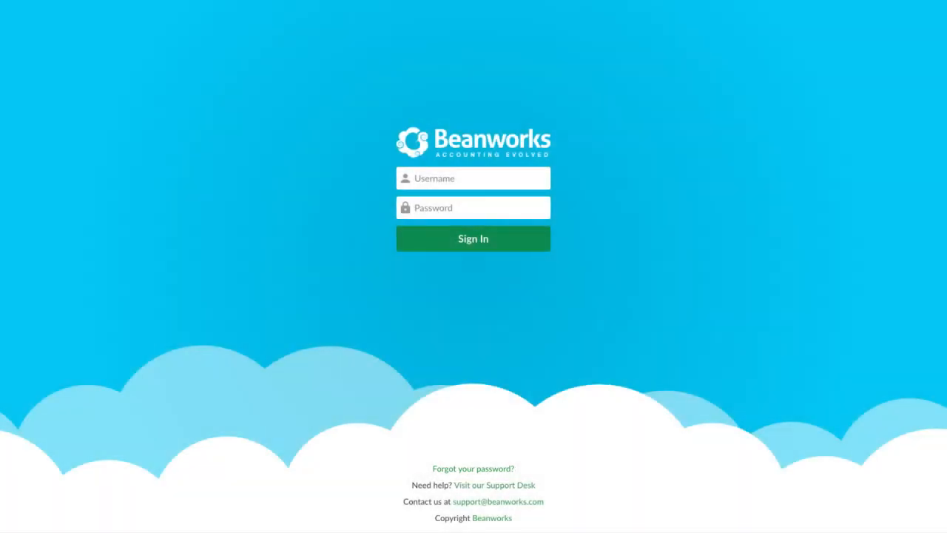
Request a password recovery email for the account's sign-in address via 'Forgot your password?'.
{"action": "left_click", "coordinate": [474, 467]}
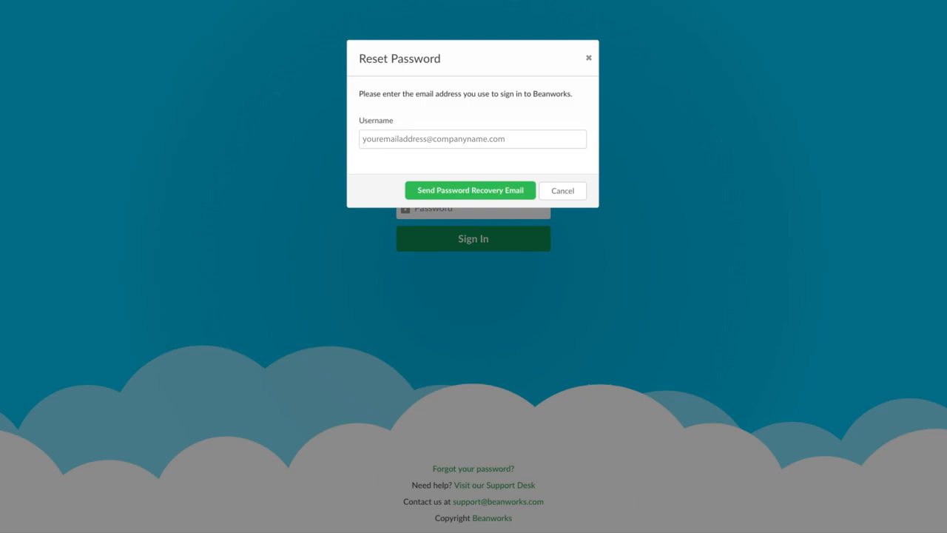
{"action": "left_click", "coordinate": [470, 189]}
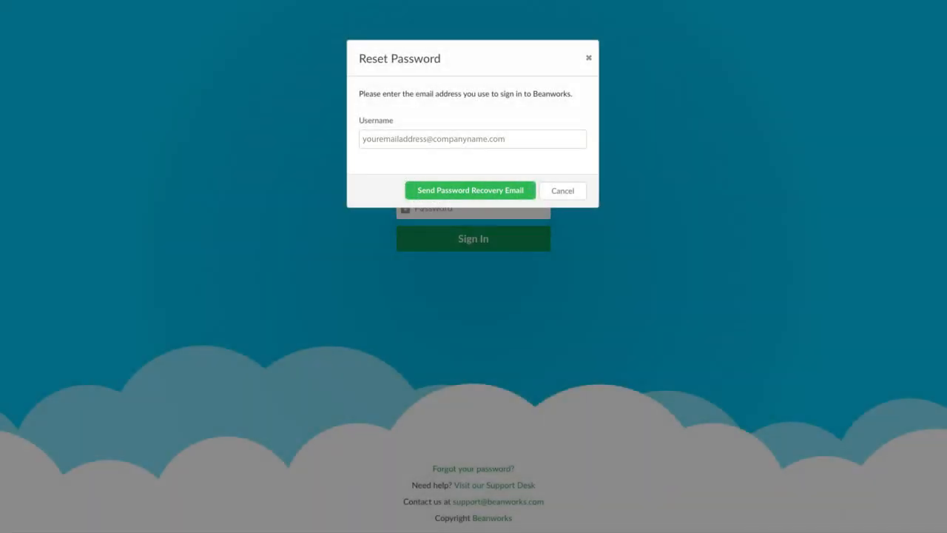
{"action": "left_click", "coordinate": [471, 190]}
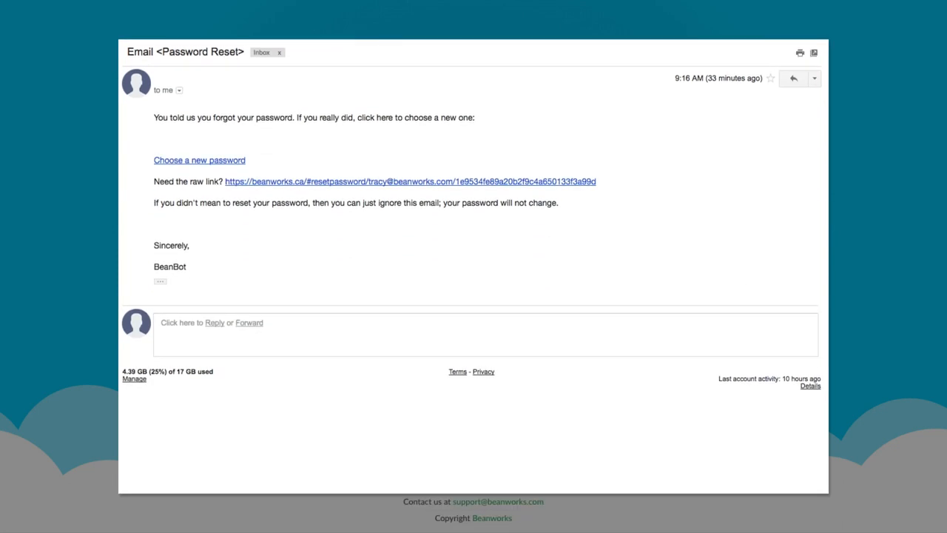
From the Password Reset email in Gmail, follow the 'Choose a new password' link.
{"action": "left_click", "coordinate": [198, 160]}
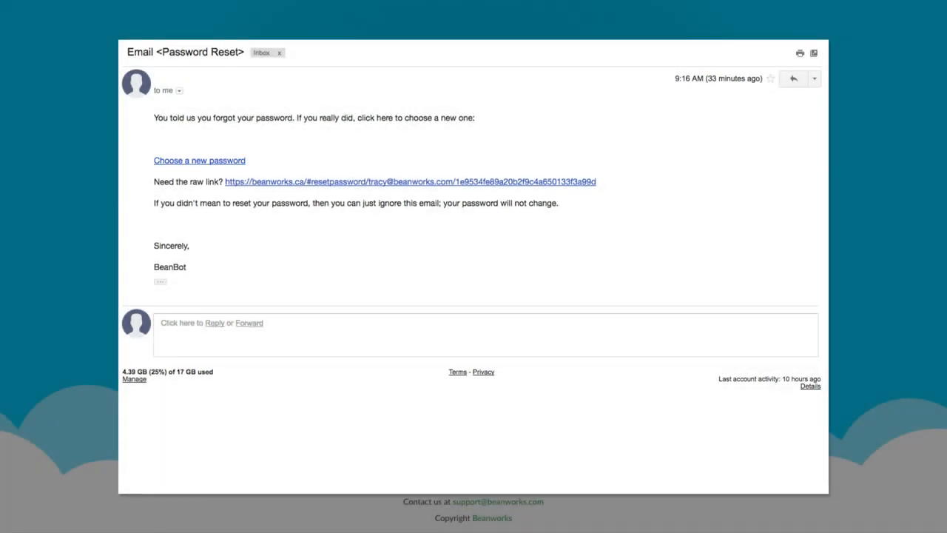
{"action": "left_click", "coordinate": [198, 160]}
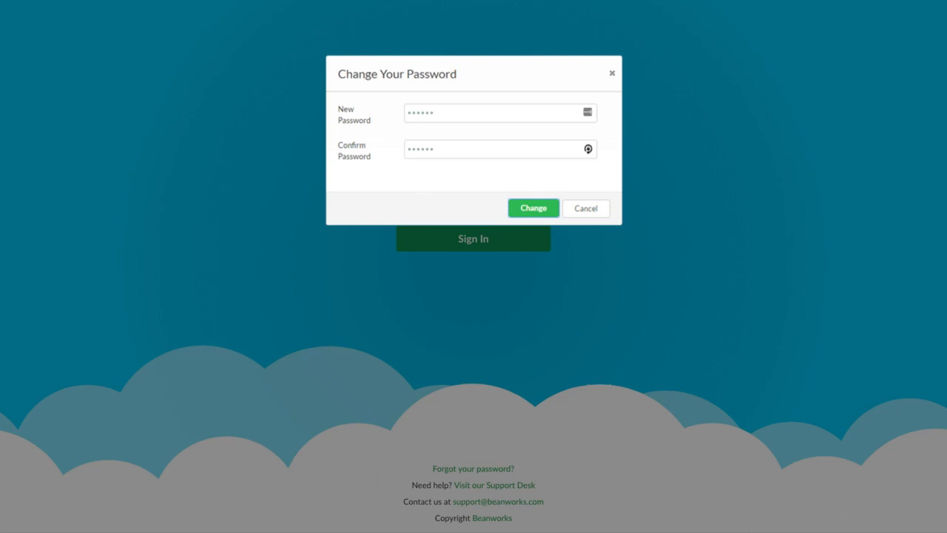
Enter the new password in both fields of Change Your Password and apply it with Change.
{"action": "left_click", "coordinate": [533, 207]}
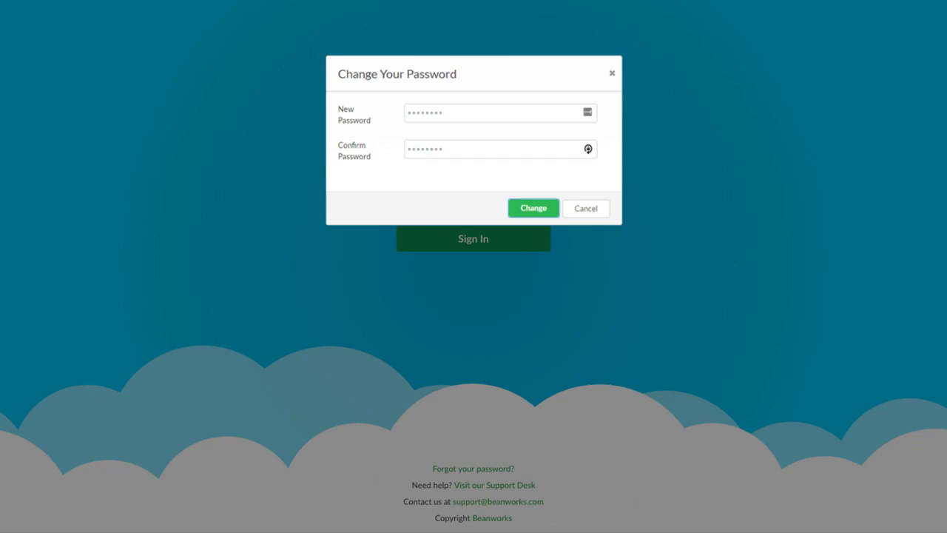
{"action": "left_click", "coordinate": [533, 208]}
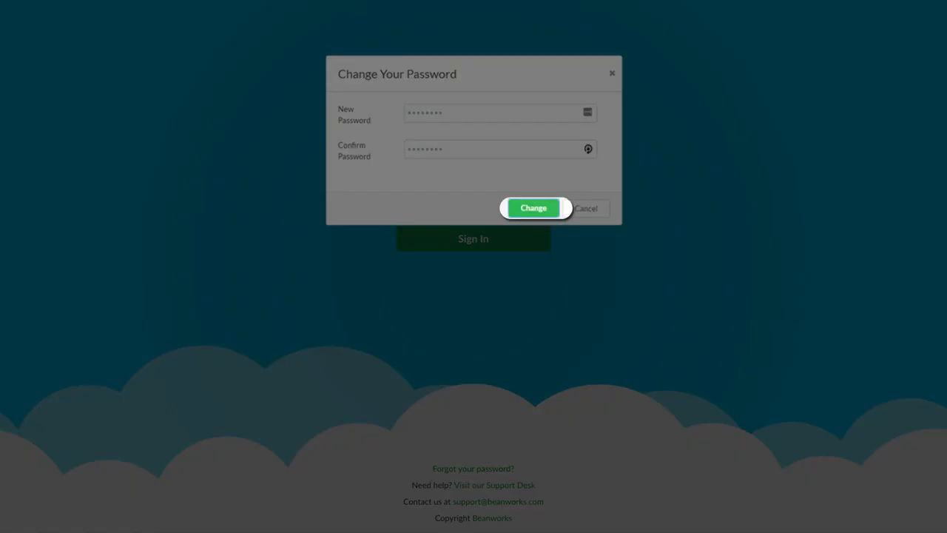
{"action": "left_click", "coordinate": [533, 207]}
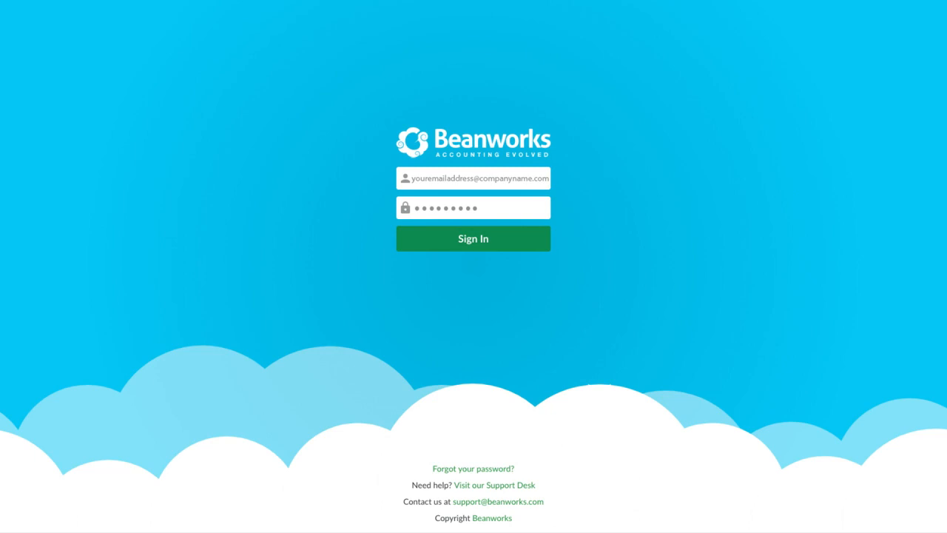
Sign in with the account email and the newly set password.
{"action": "left_click", "coordinate": [474, 238]}
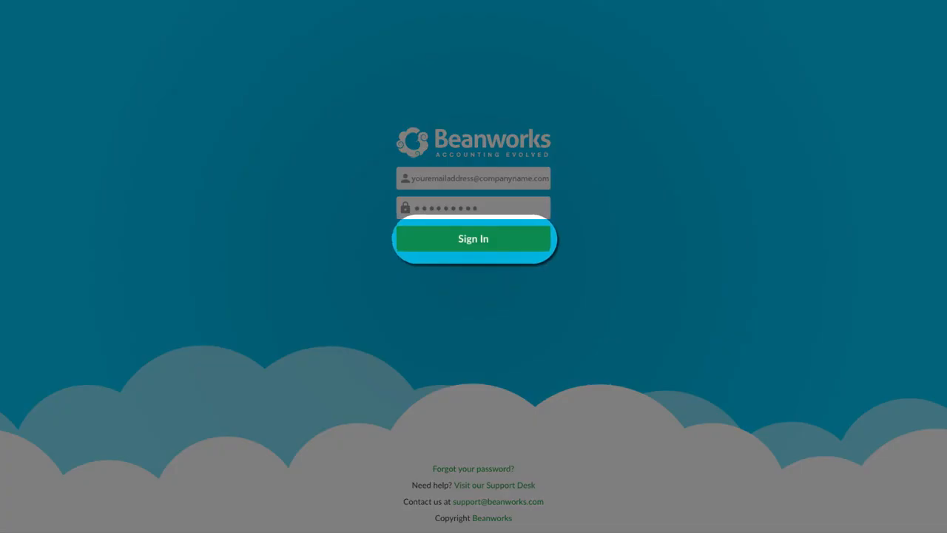